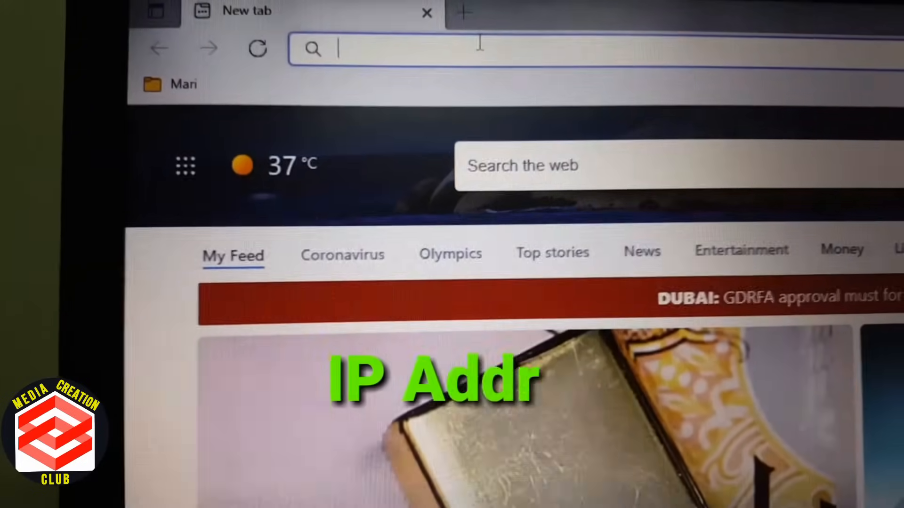
Step: Go to the router admin address 192.168.1.1 in a new Edge tab
text(192.168.1.1)
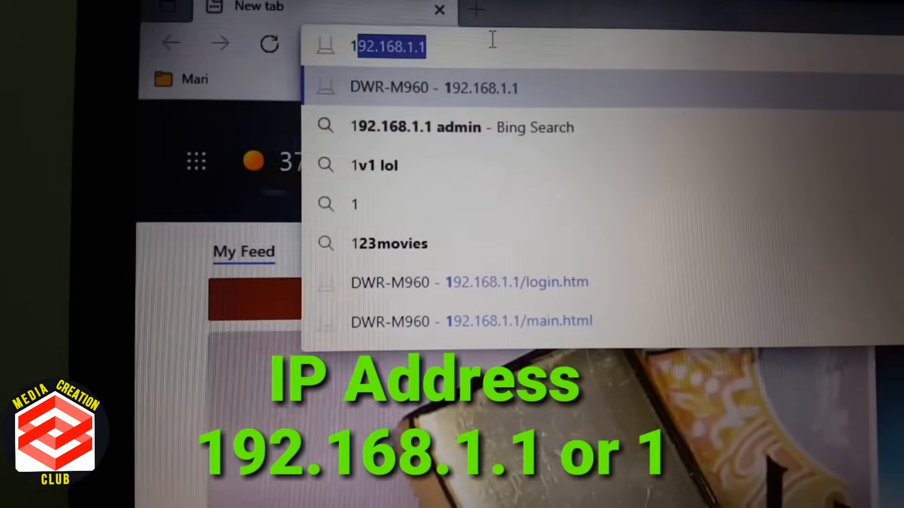
text(9)
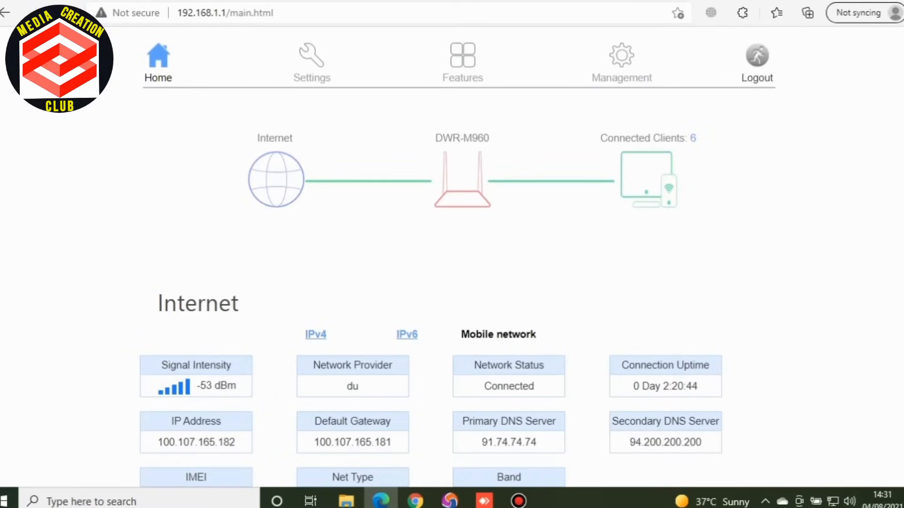
Step: Scroll the Home page to view IPv4/IPv6 info, uptime, and CPU and memory usage
scroll(down, 3)
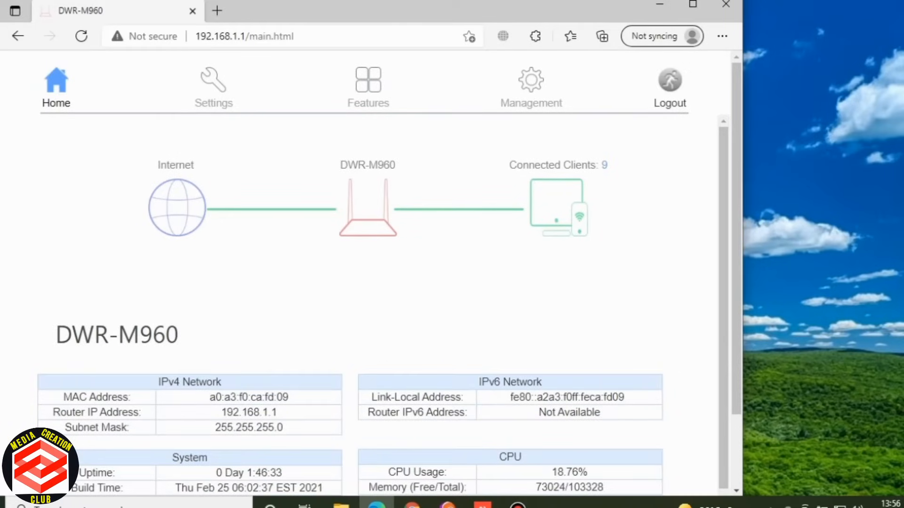
Step: Review the 2.4GHz and 5GHz Wi-Fi tables, highlighting Molvi 5G, then reach Connected Clients
scroll(down, 3)
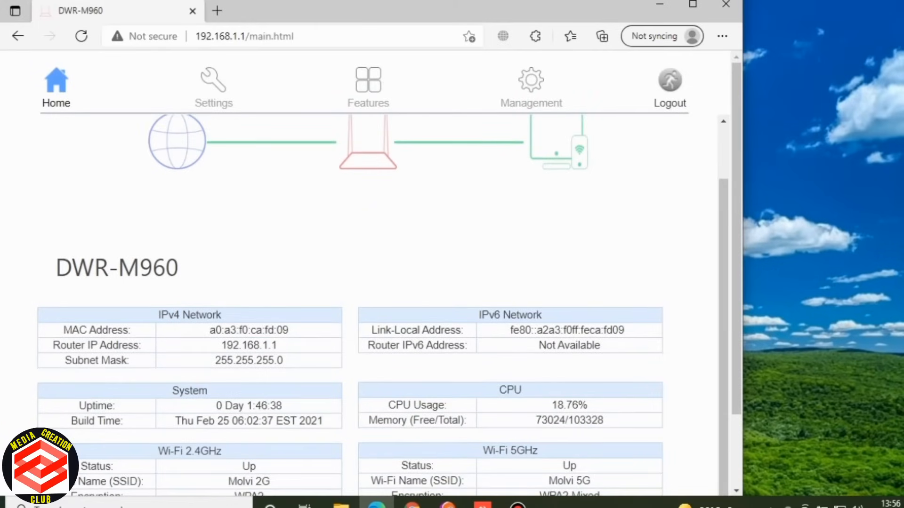
scroll(down, 3)
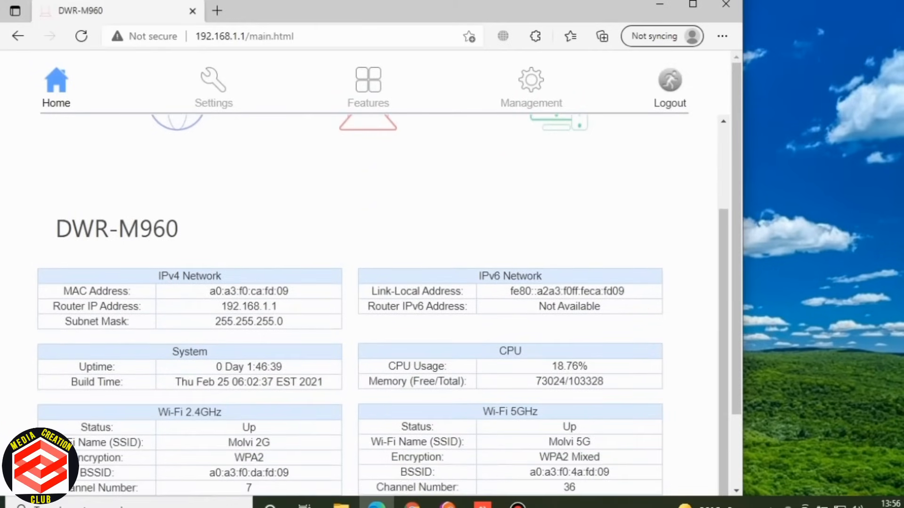
scroll(down, 3)
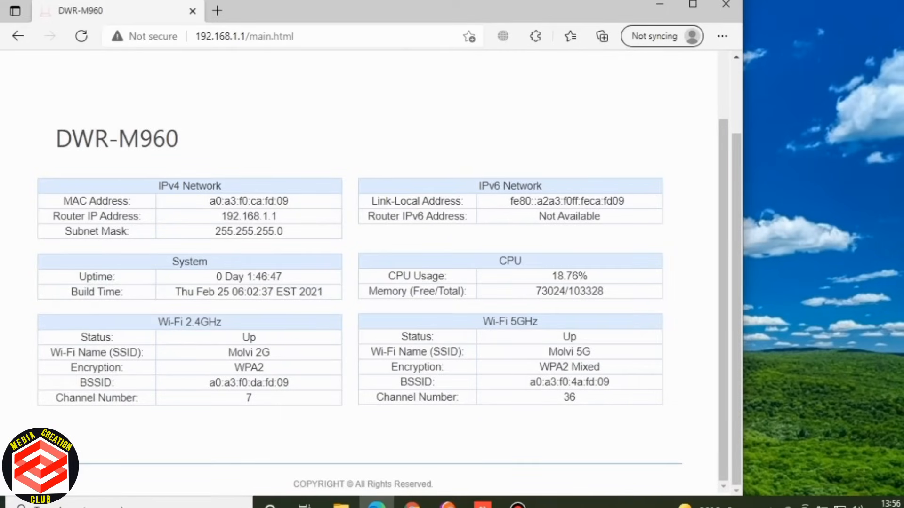
double_click(569, 351)
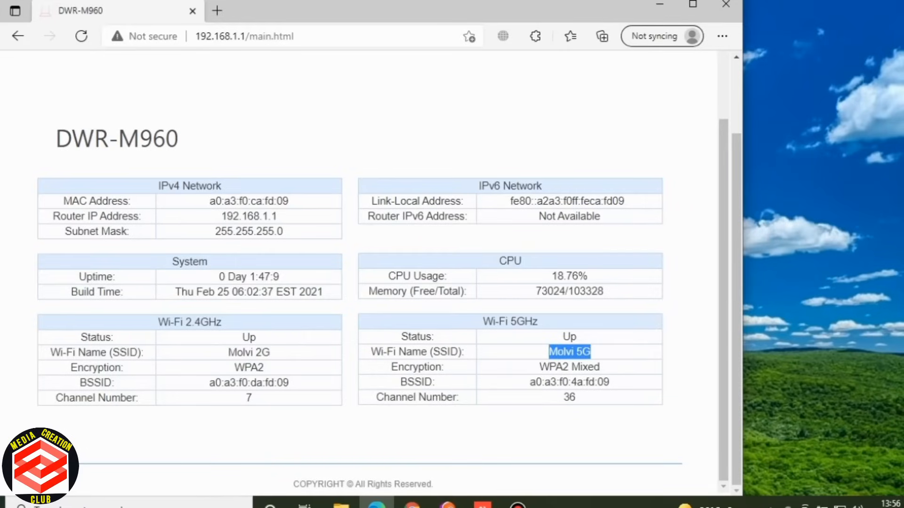
scroll(down, 3)
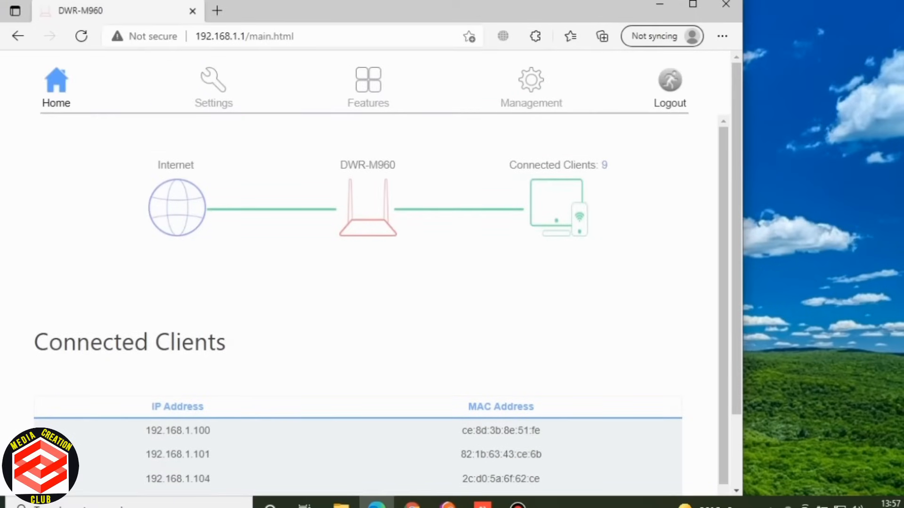
Step: Go to Settings > Wi-Fi Basic for the 5.8G interface showing SSID Molvi 5G
scroll(down, 3)
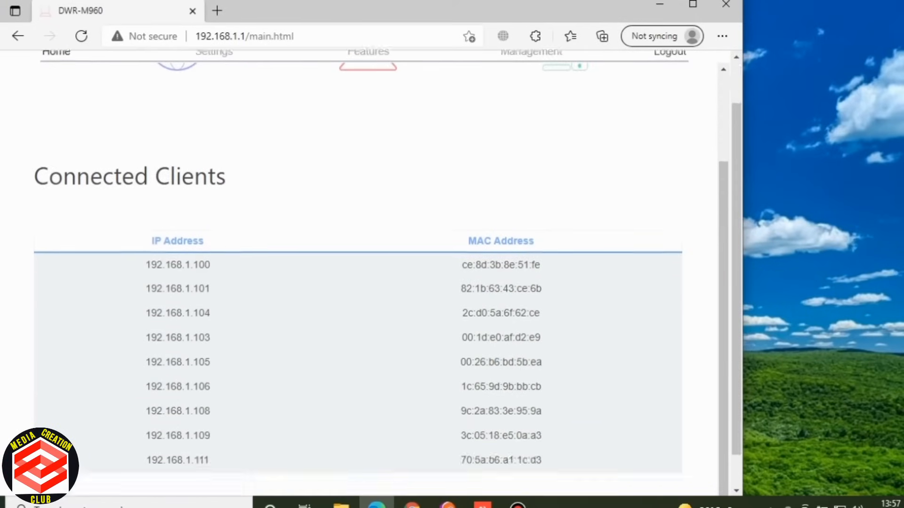
click(213, 86)
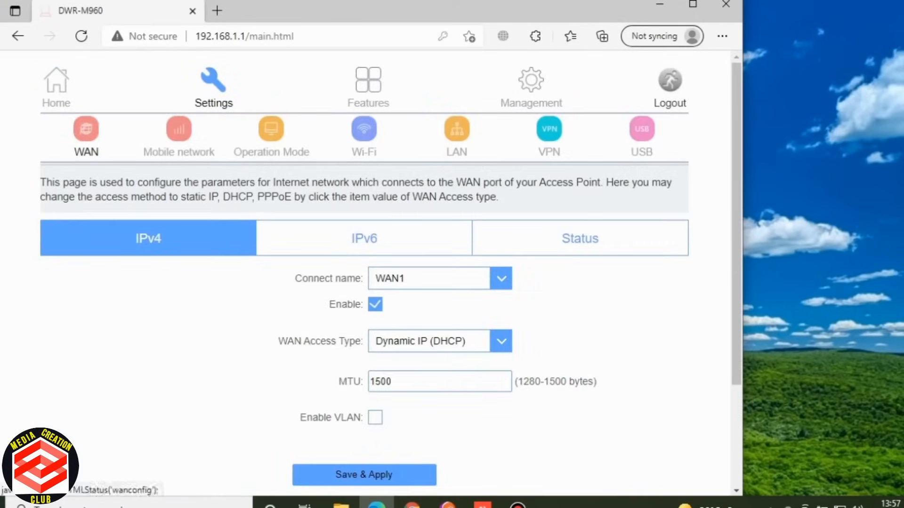
click(364, 128)
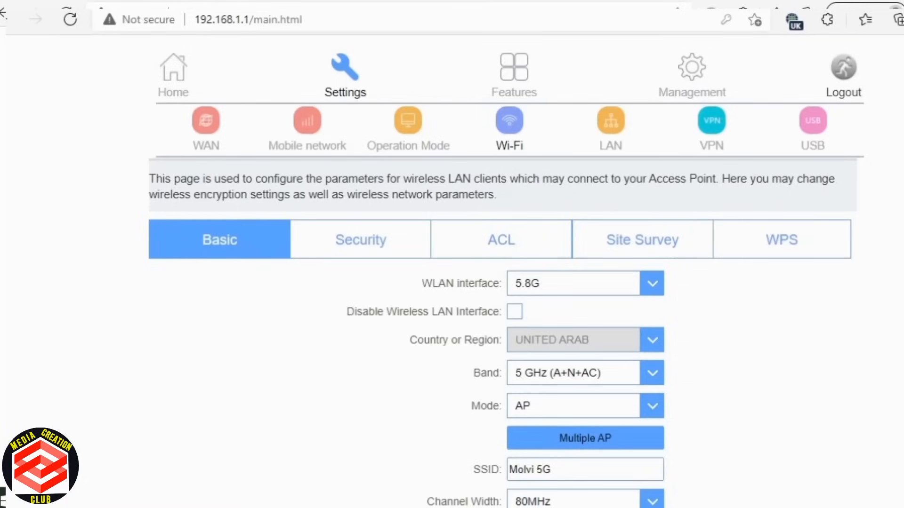
Step: Change the 5.8G SSID from Molvi 5G to ghfghfgh
scroll(down, 3)
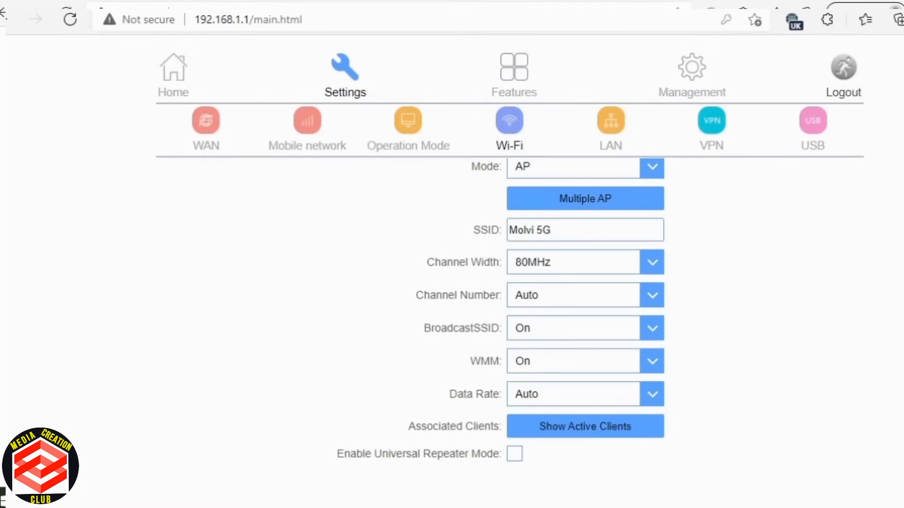
click(584, 229)
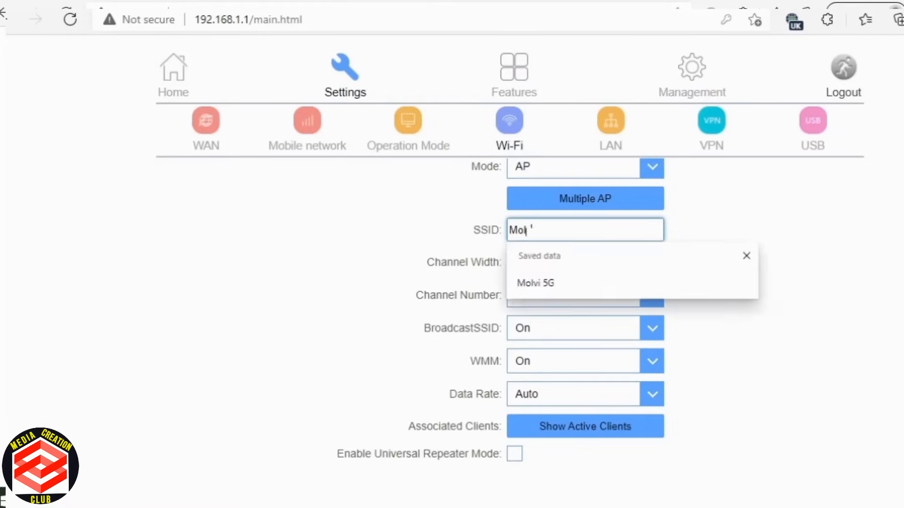
text(ghfghfgh)
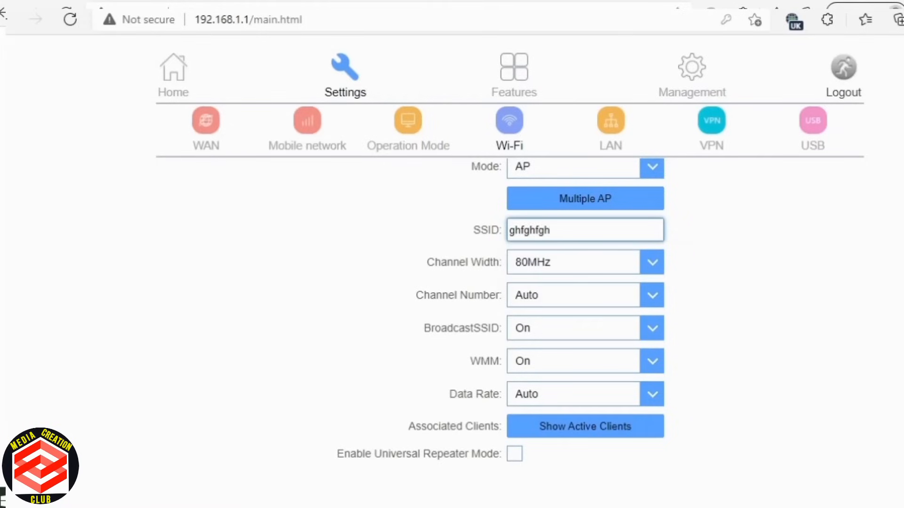
click(583, 229)
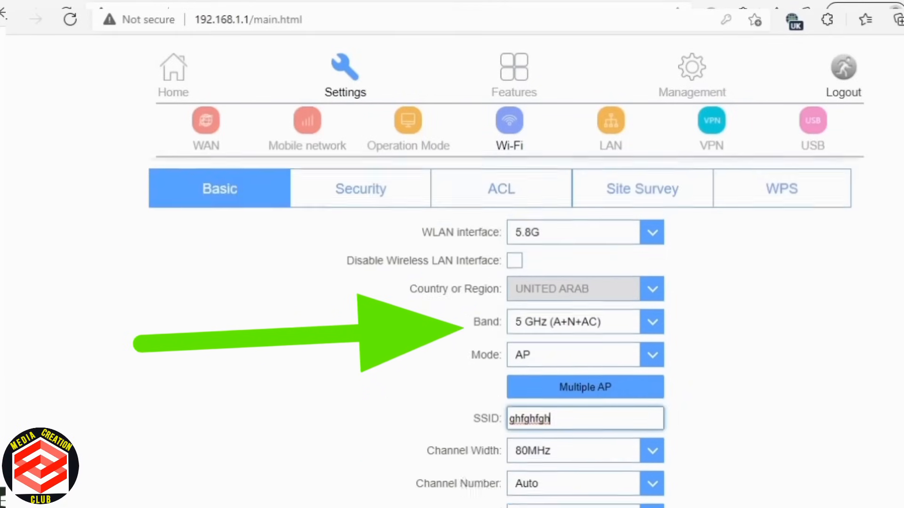
scroll(down, 3)
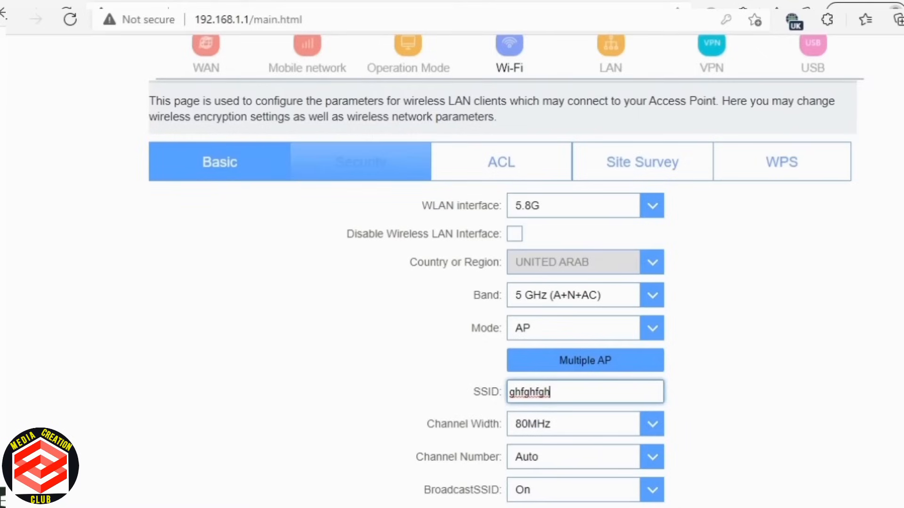
Step: Review 5.8G security, briefly choosing Disable, then restore WPA/WPA2 and inspect the pre-shared key
click(361, 162)
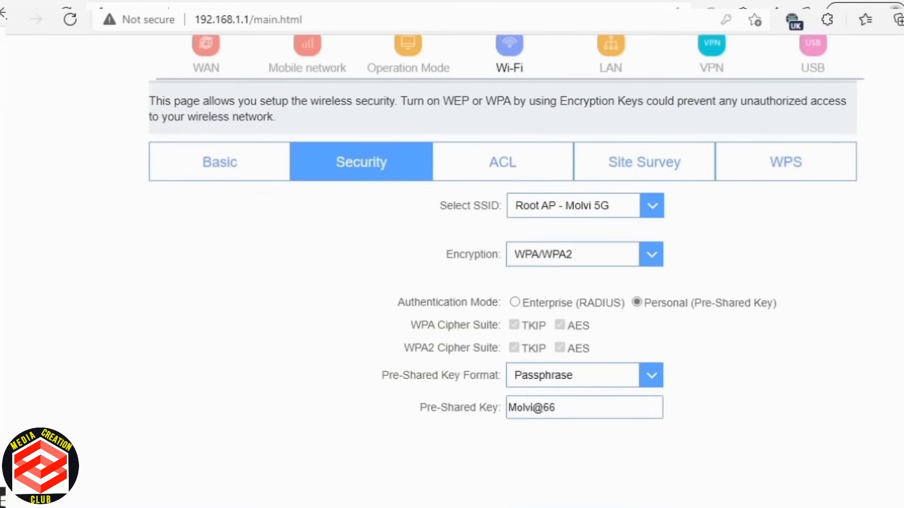
double_click(464, 254)
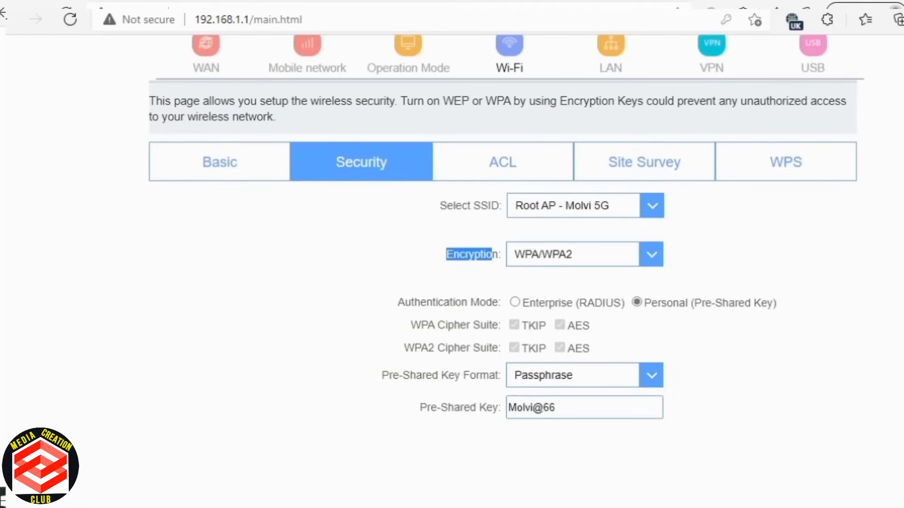
click(650, 254)
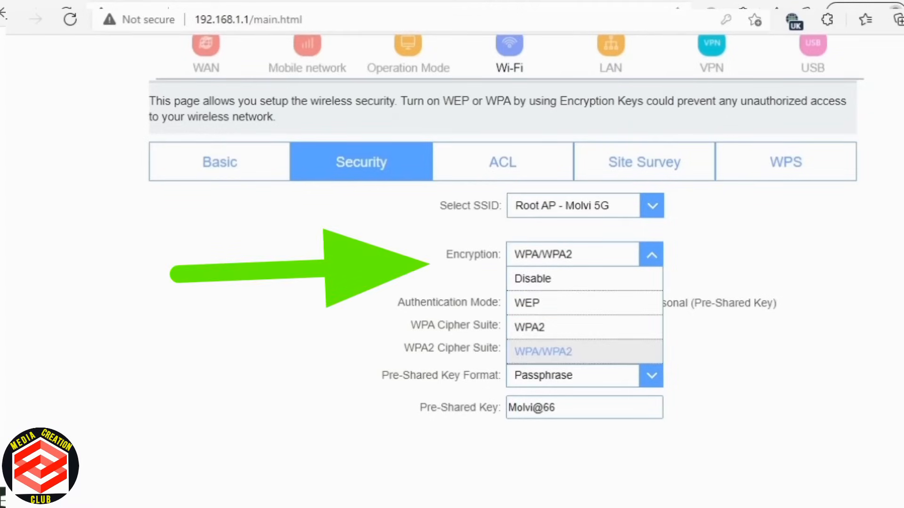
click(531, 278)
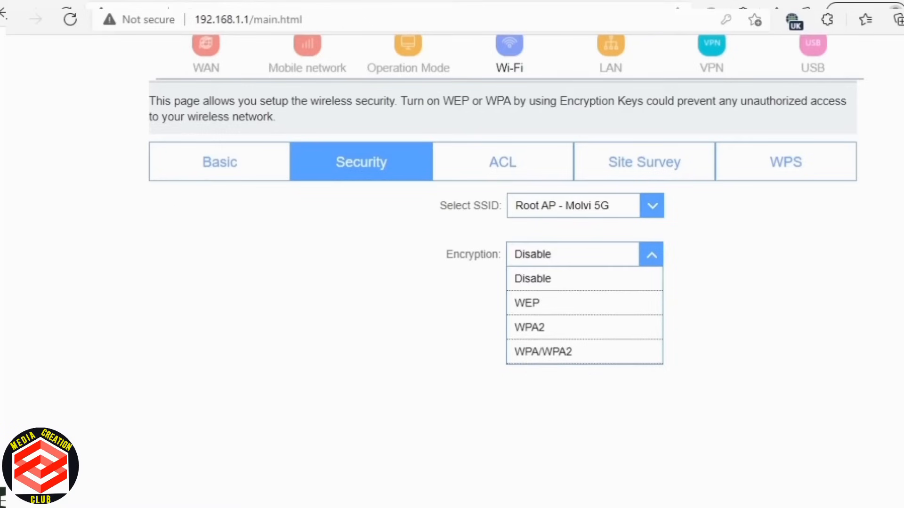
click(542, 351)
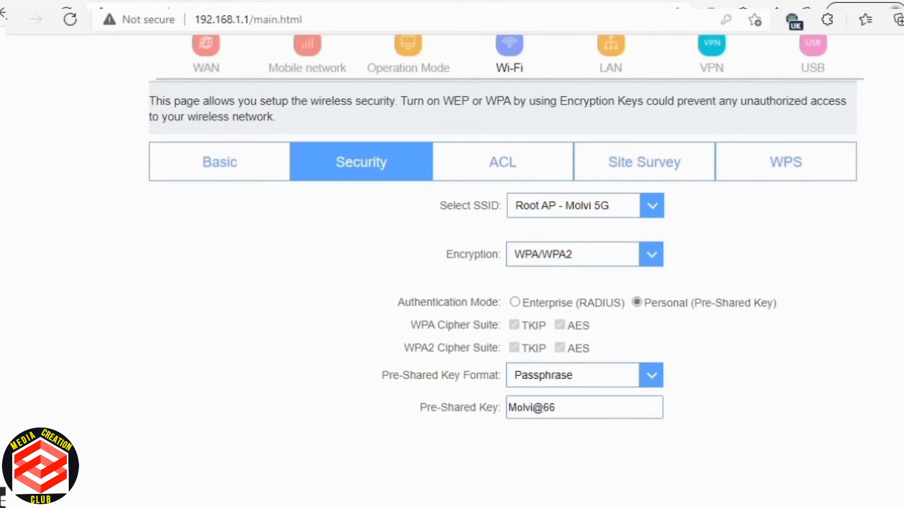
click(583, 375)
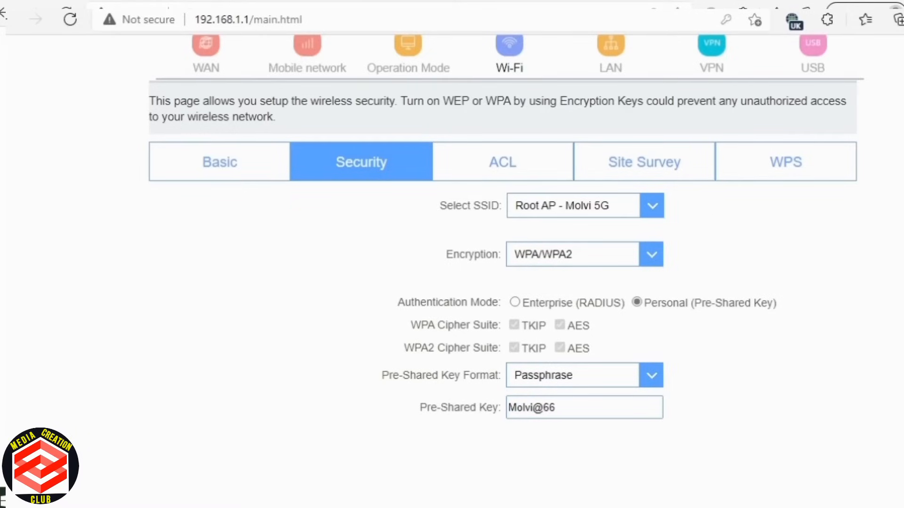
click(583, 407)
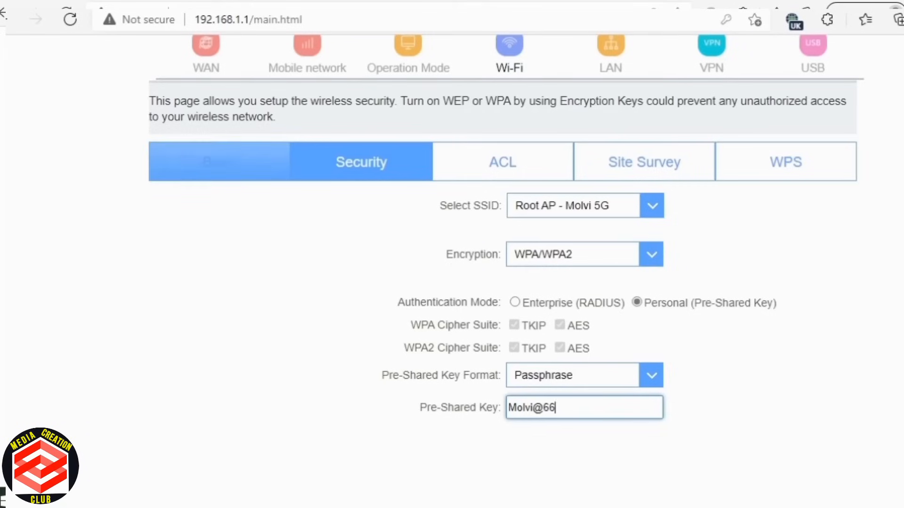
click(219, 162)
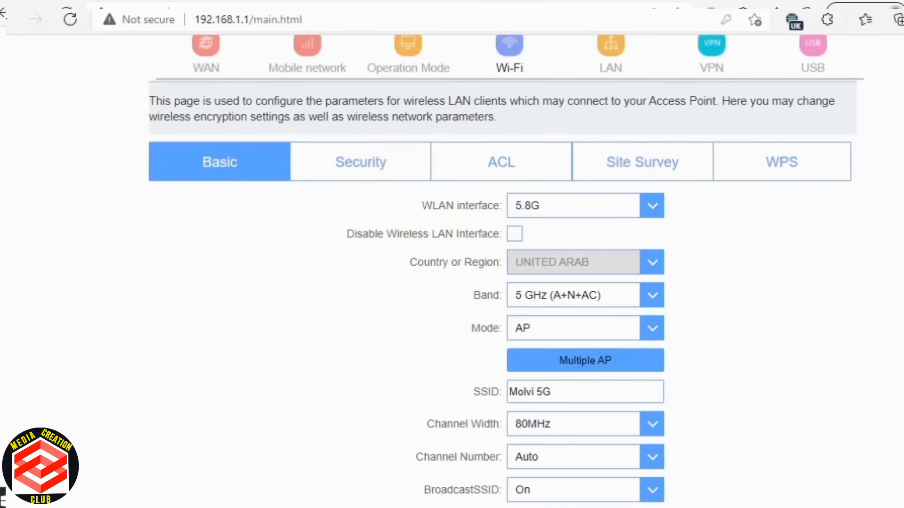
Step: Switch the WLAN interface to 2.4G and rename SSID Molvi 2G to ghfgfghffg
click(651, 205)
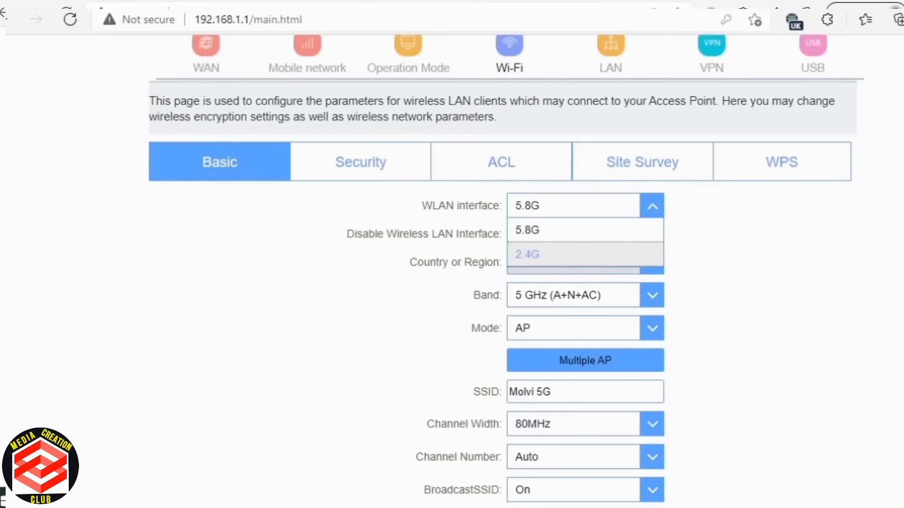
click(526, 254)
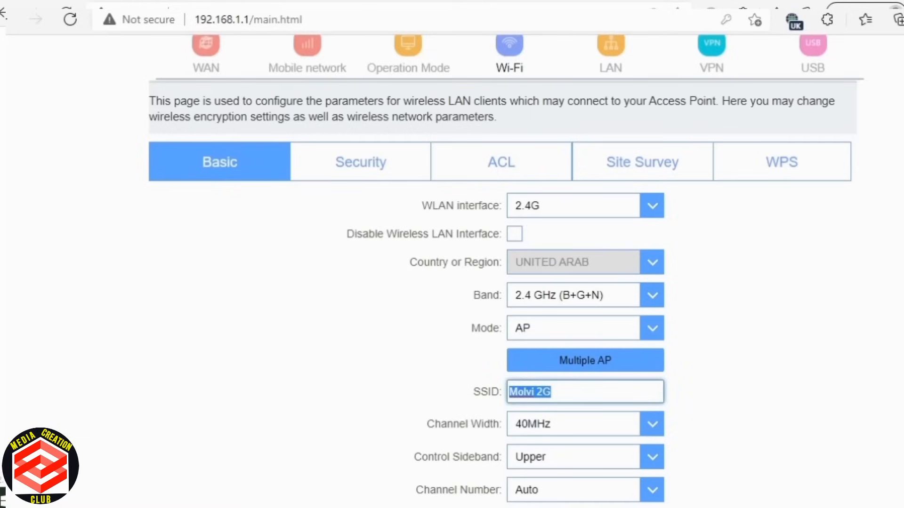
text(ghfgfghffg)
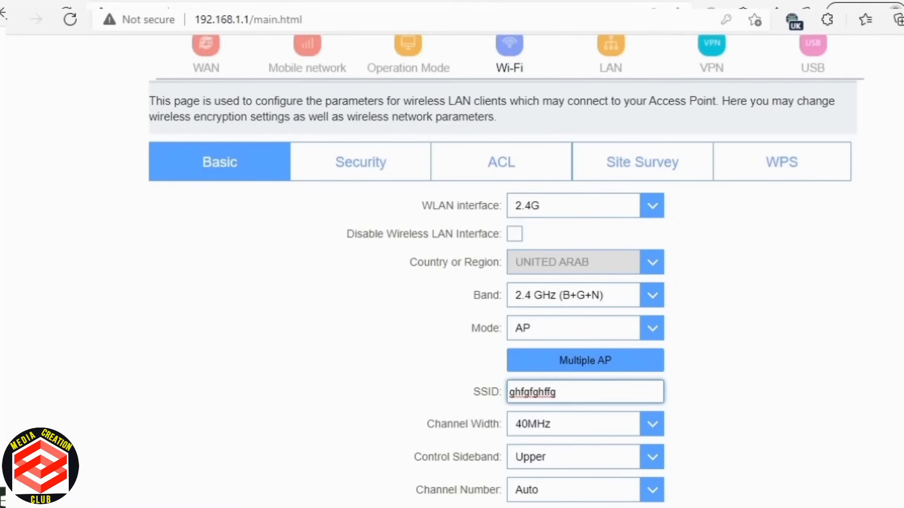
scroll(down, 3)
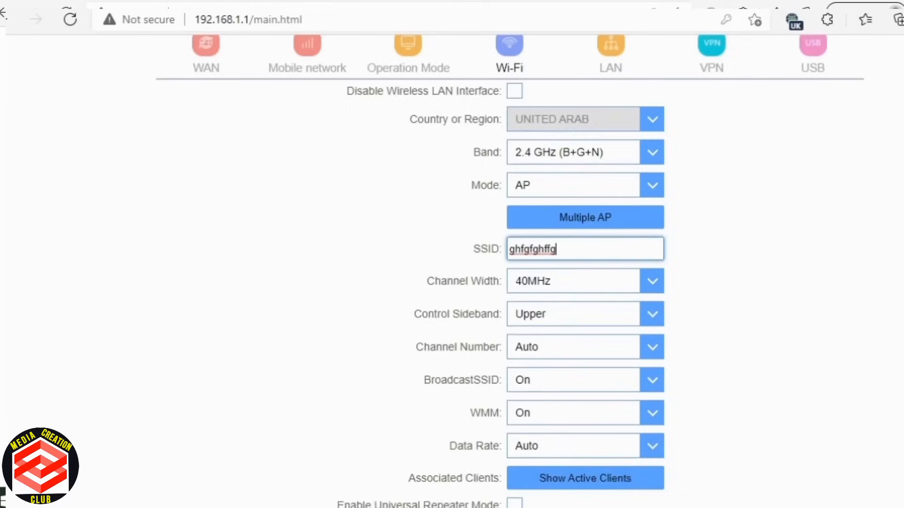
scroll(down, 3)
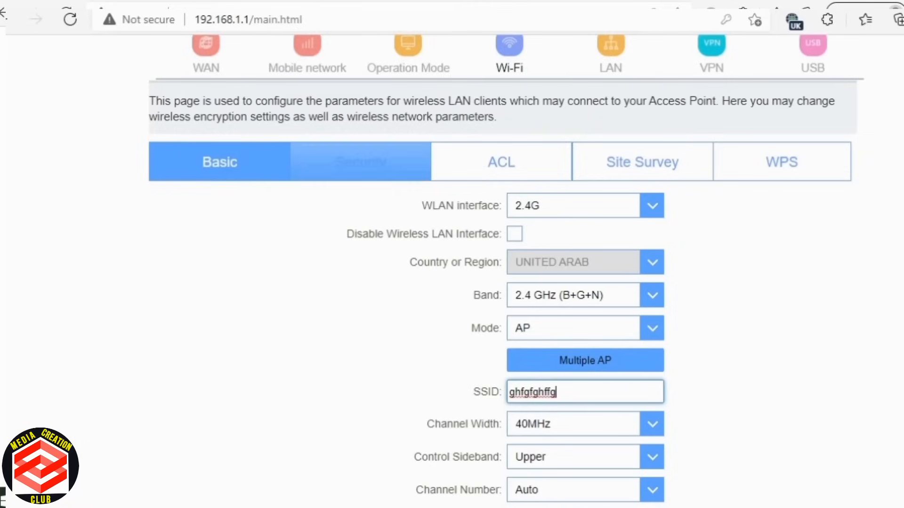
click(360, 161)
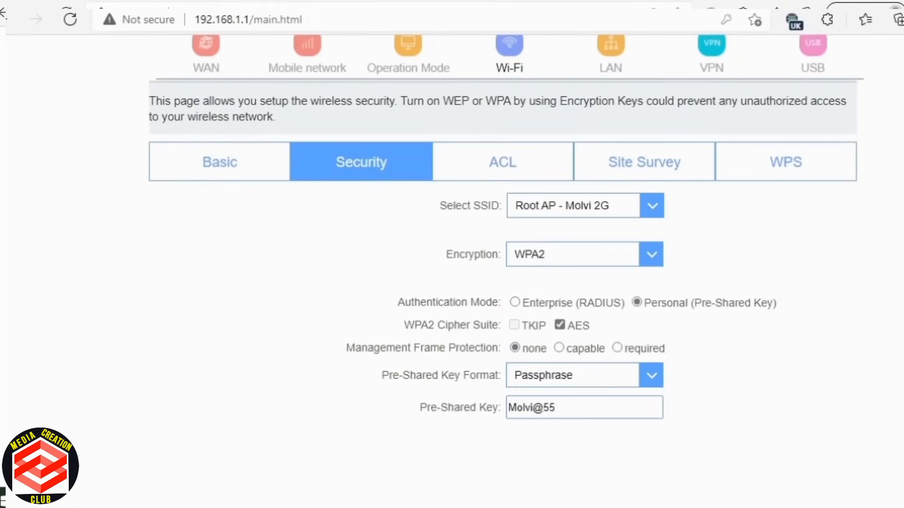
click(650, 375)
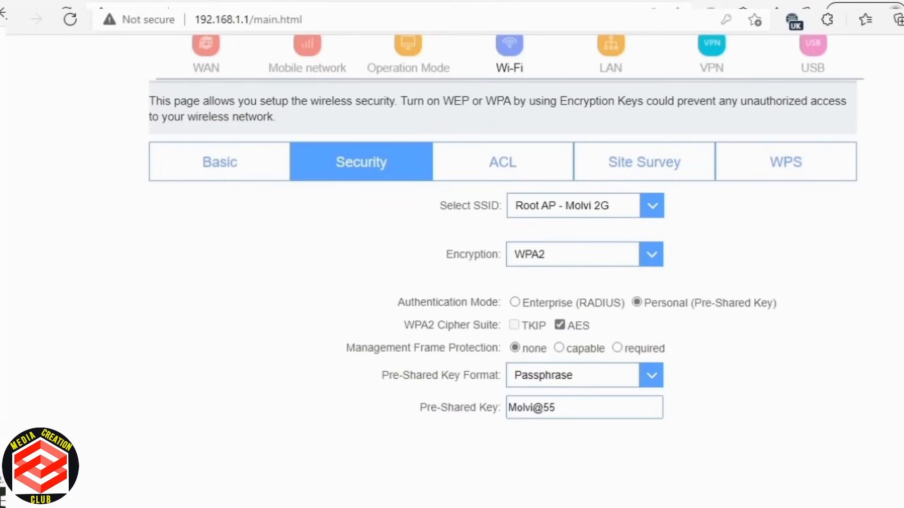
double_click(448, 407)
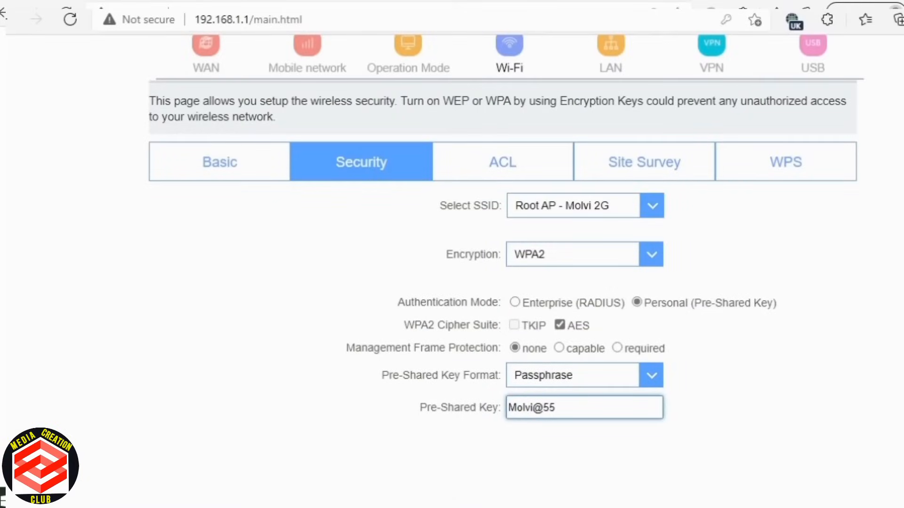
click(583, 407)
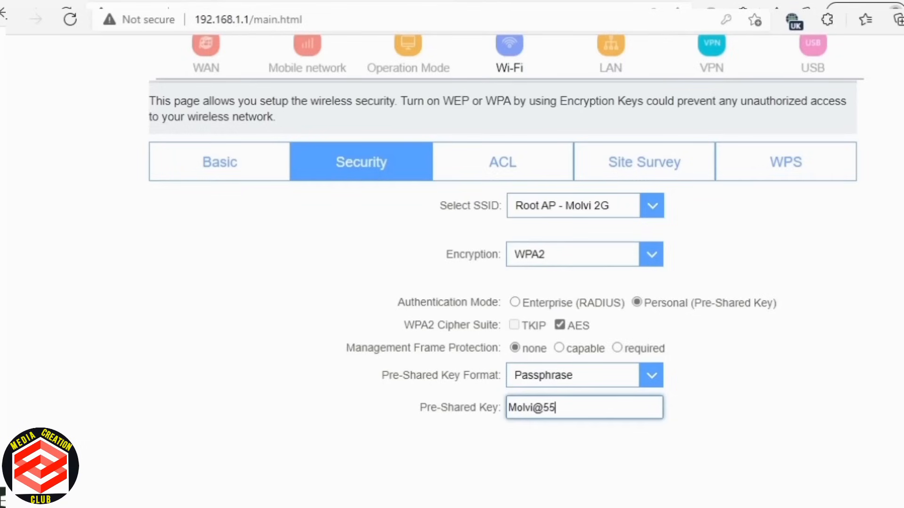
click(583, 407)
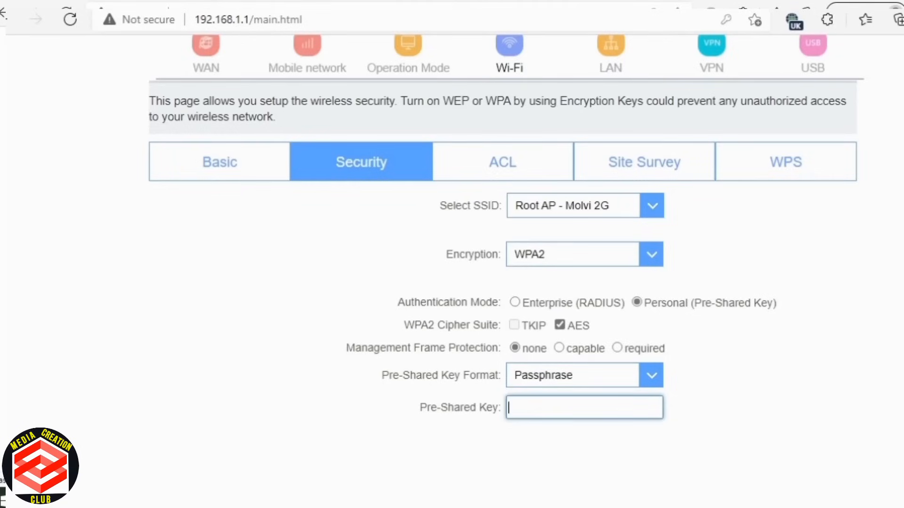
text(hjghjjju)
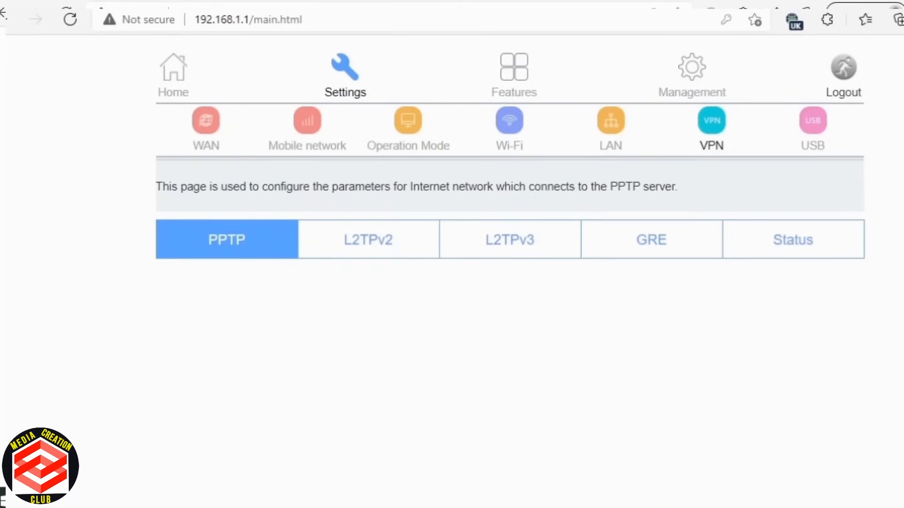
Step: Go via the USB page to Management > System Settings' Administrator account settings
click(811, 121)
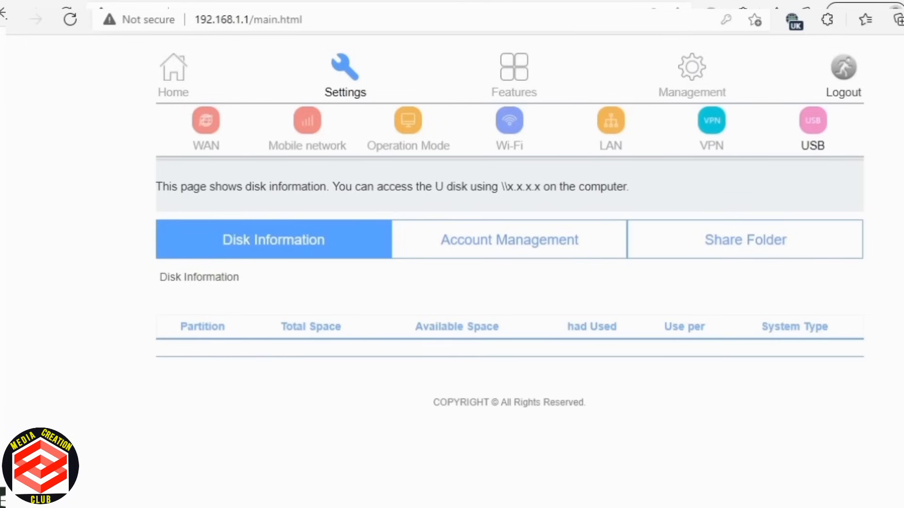
click(513, 72)
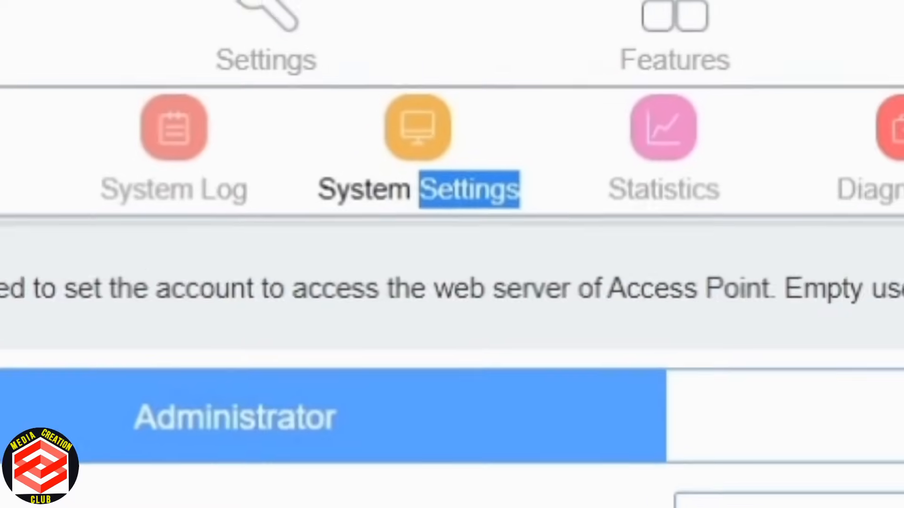
Step: Dismiss Edge's saved-password popup and enter administrator user name world, moving to the password field
scroll(down, 3)
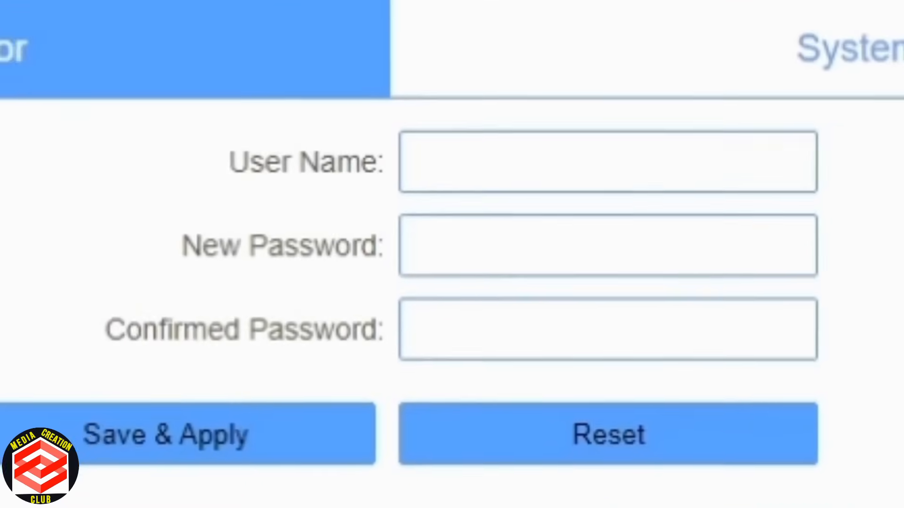
click(596, 249)
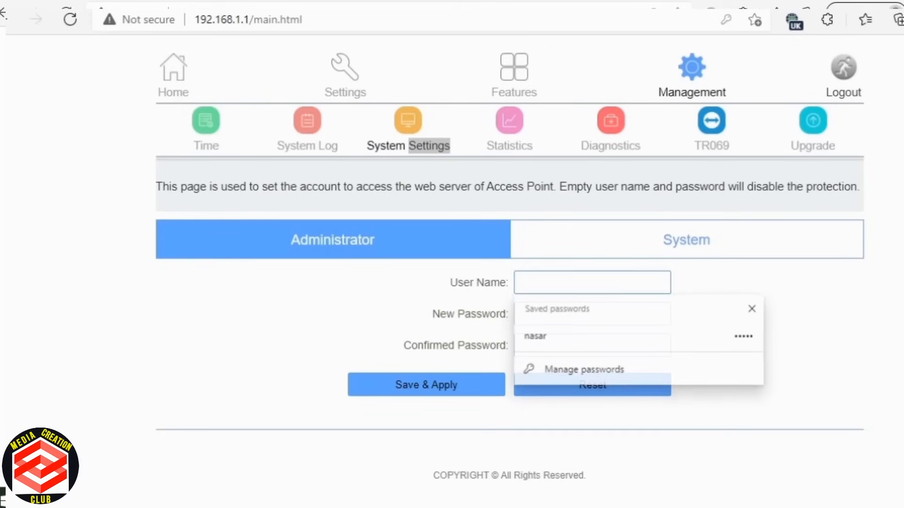
click(751, 309)
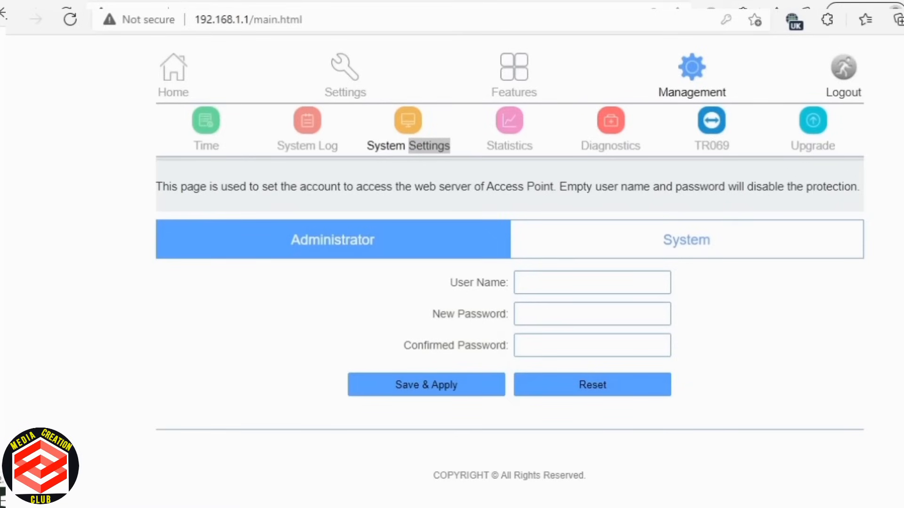
click(591, 282)
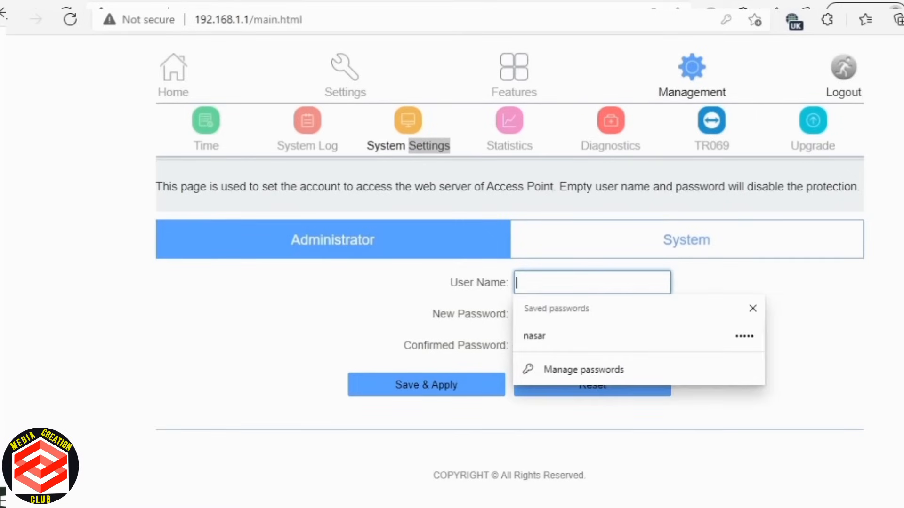
text(worl)
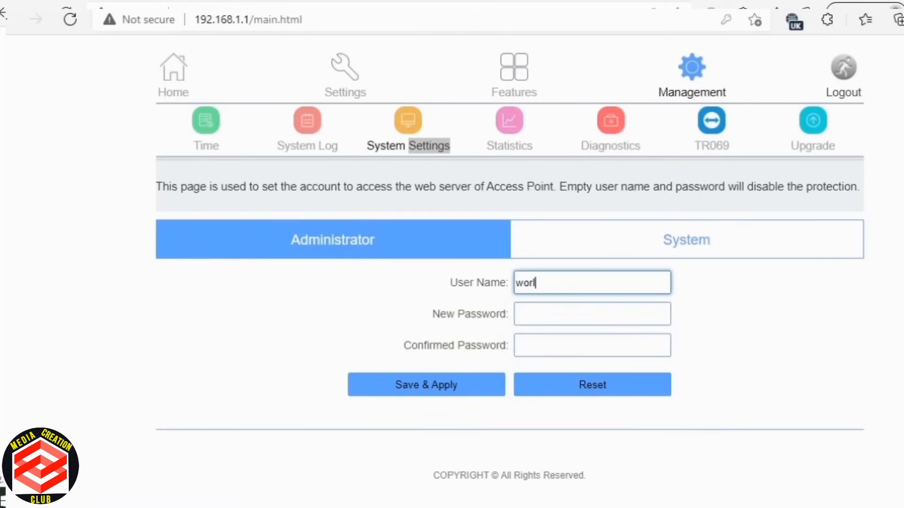
click(591, 313)
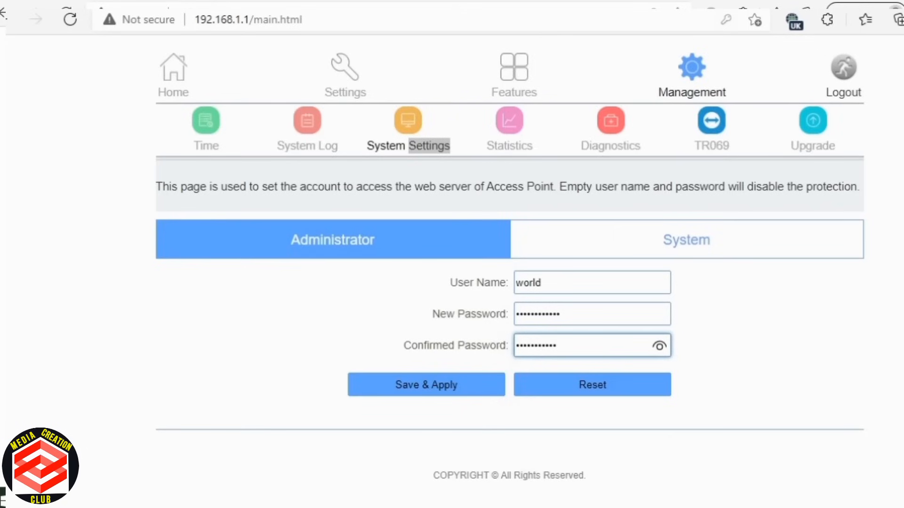
Step: Apply the 'world' administrator credentials, decline Edge's password save, and reopen the account settings
click(425, 384)
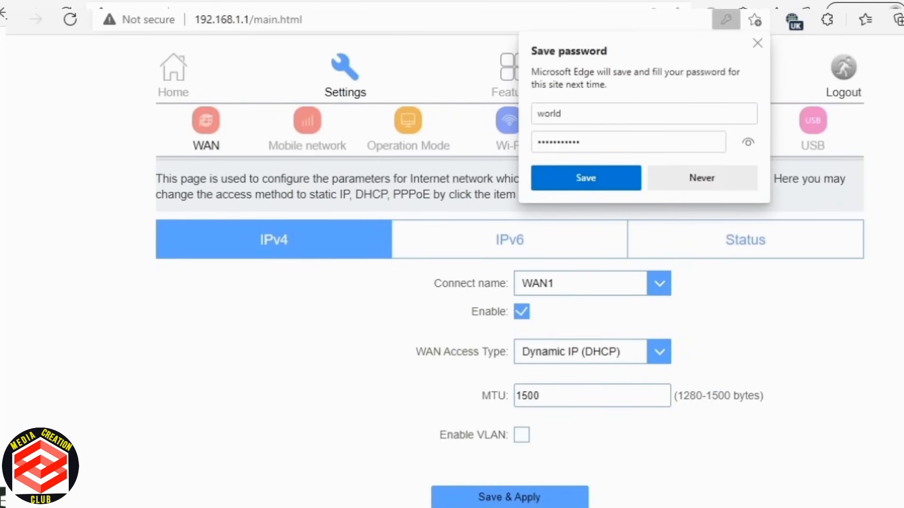
click(701, 178)
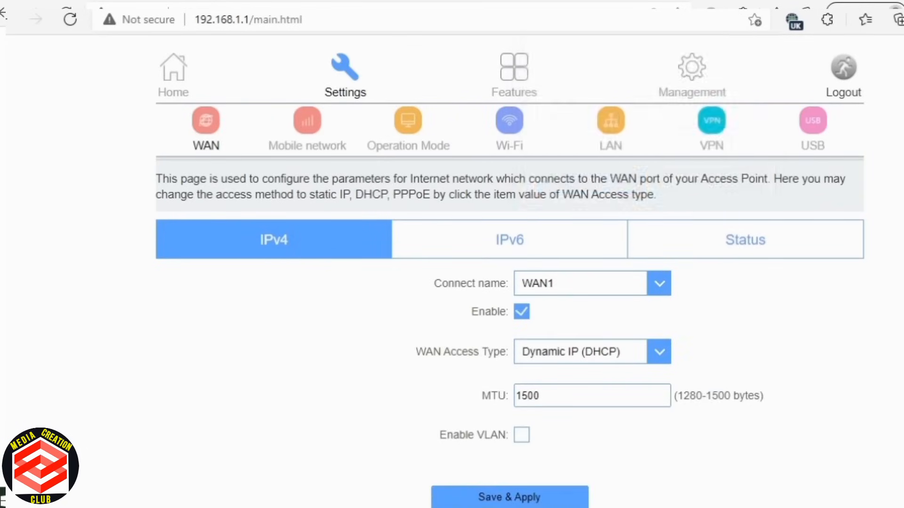
click(507, 127)
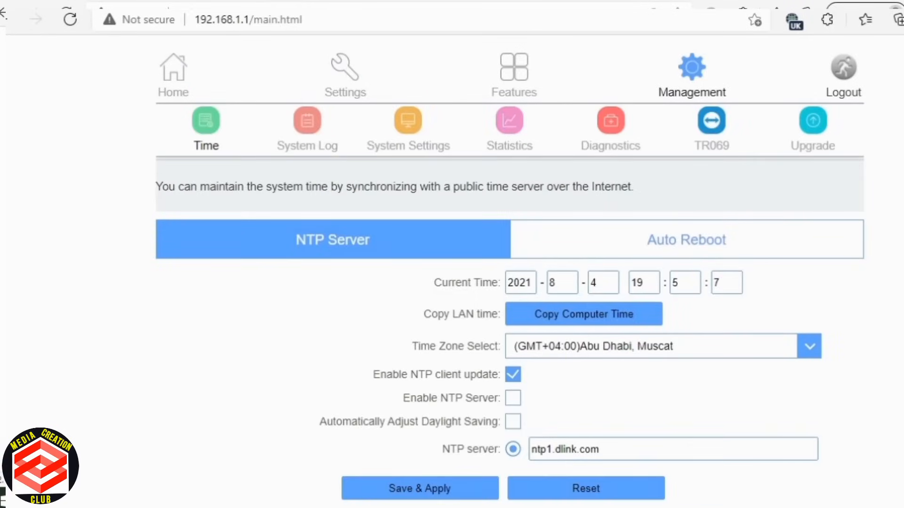
click(408, 127)
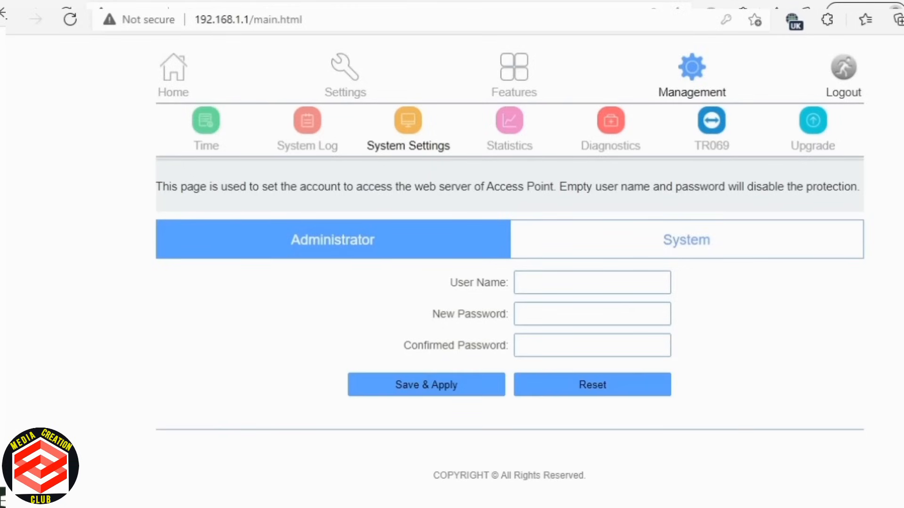